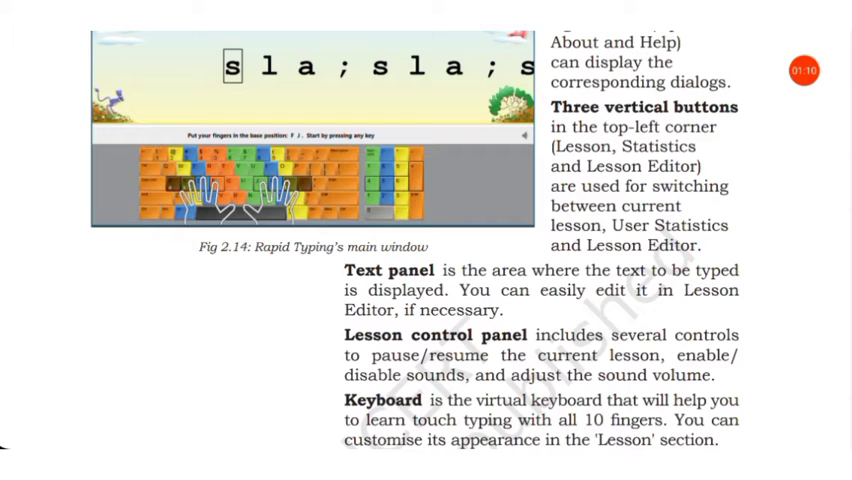
scroll("down", 3)
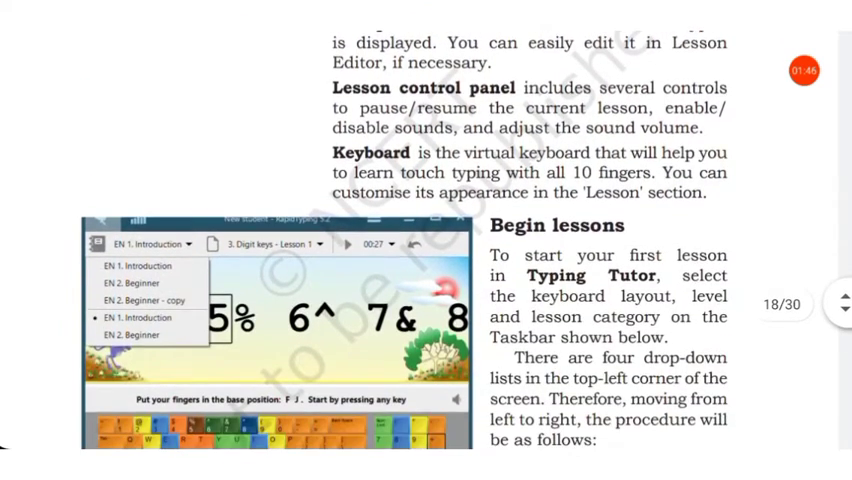
scroll("down", 3)
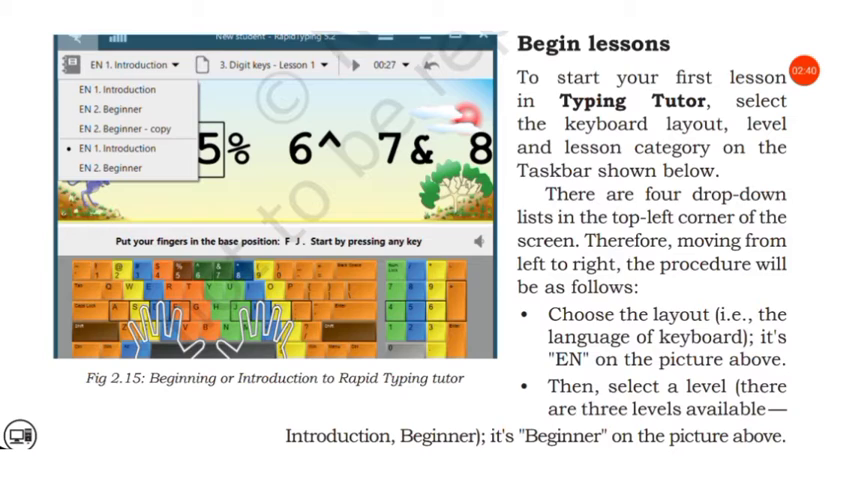
scroll("down", 3)
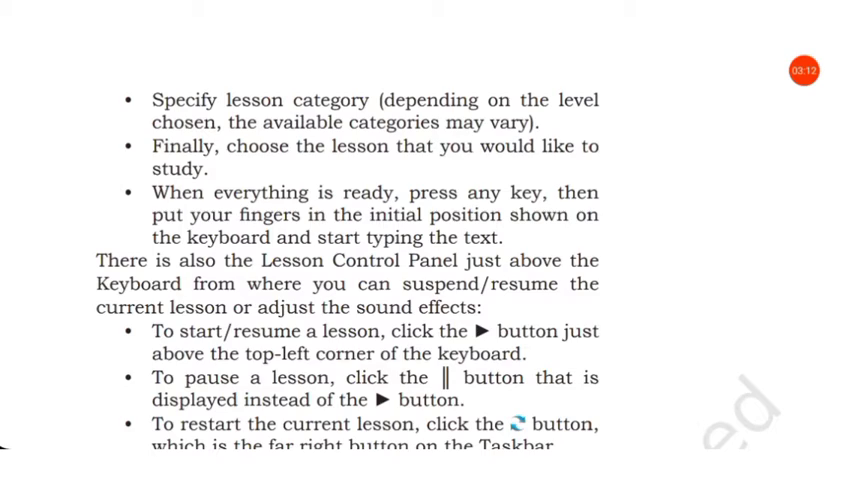
scroll("down", 3)
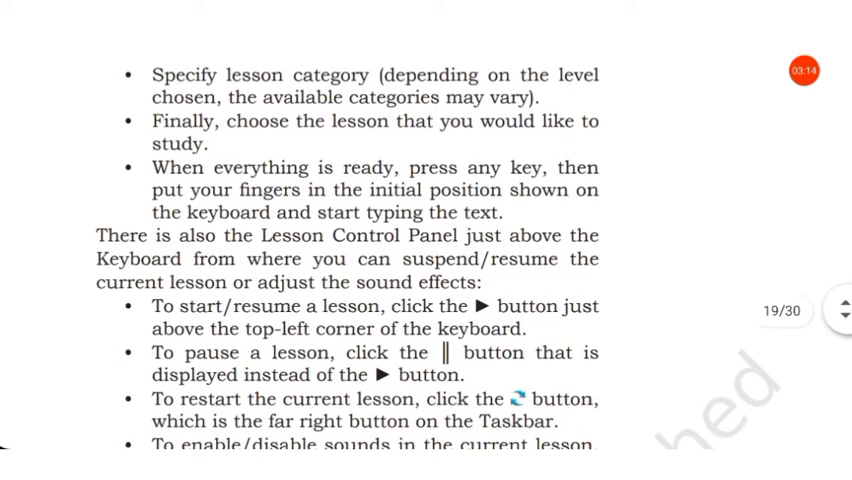
scroll("down", 3)
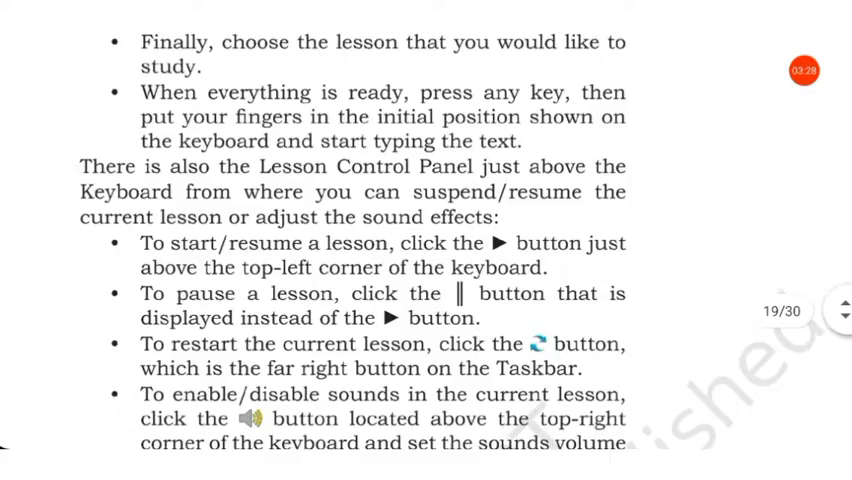
scroll("down", 3)
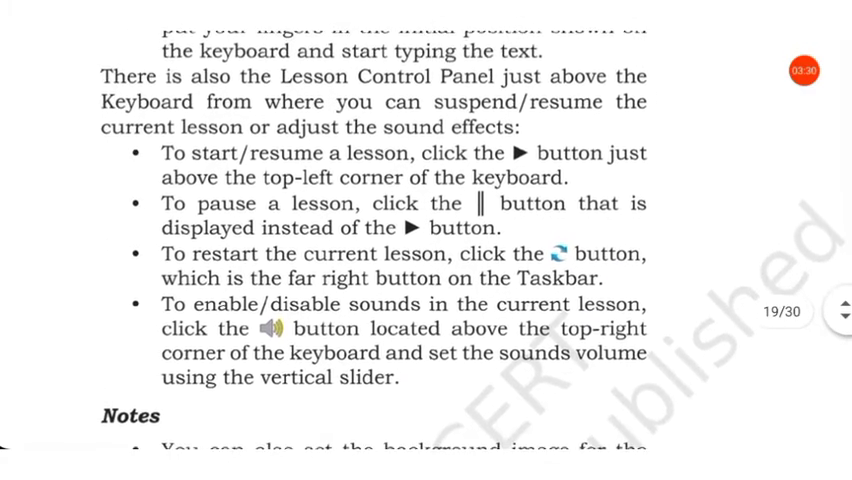
scroll("down", 3)
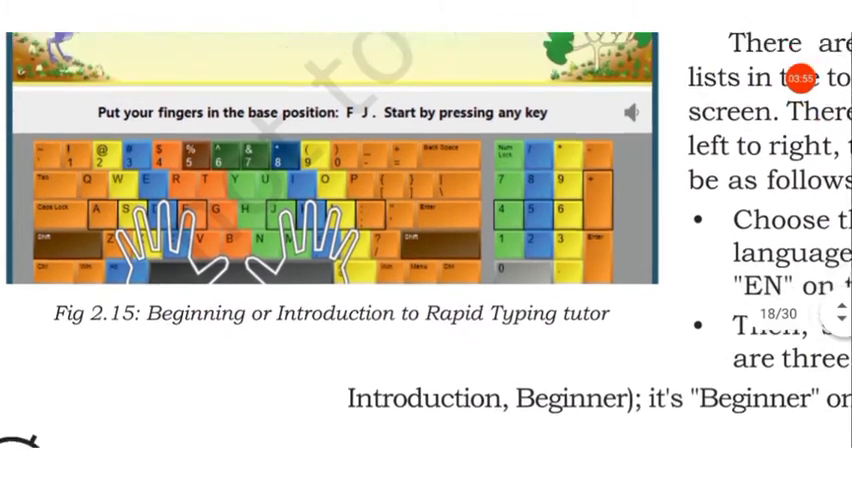
scroll("down", 3)
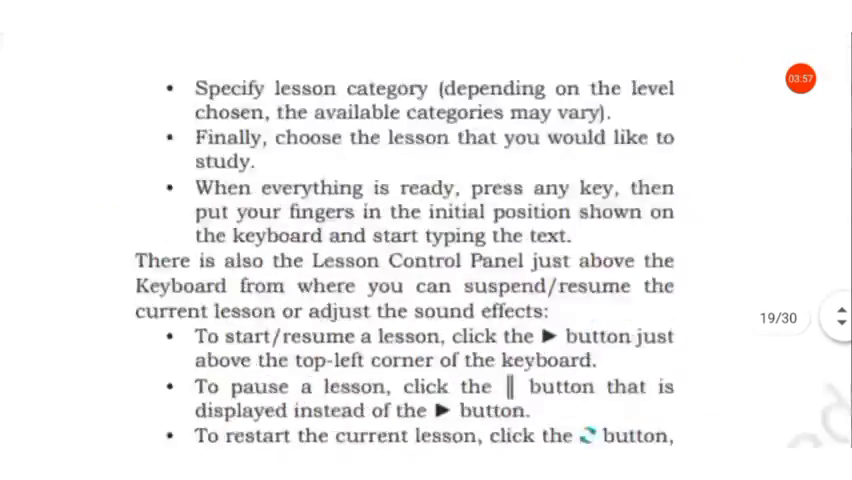
scroll("down", 3)
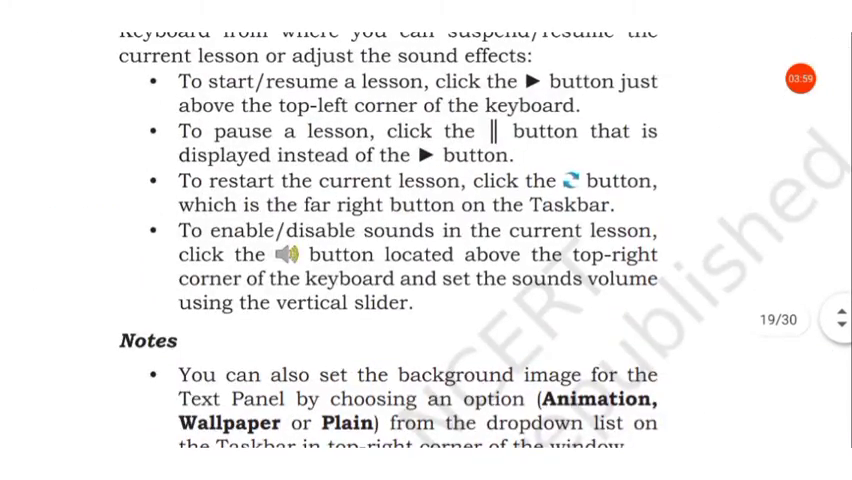
scroll("down", 3)
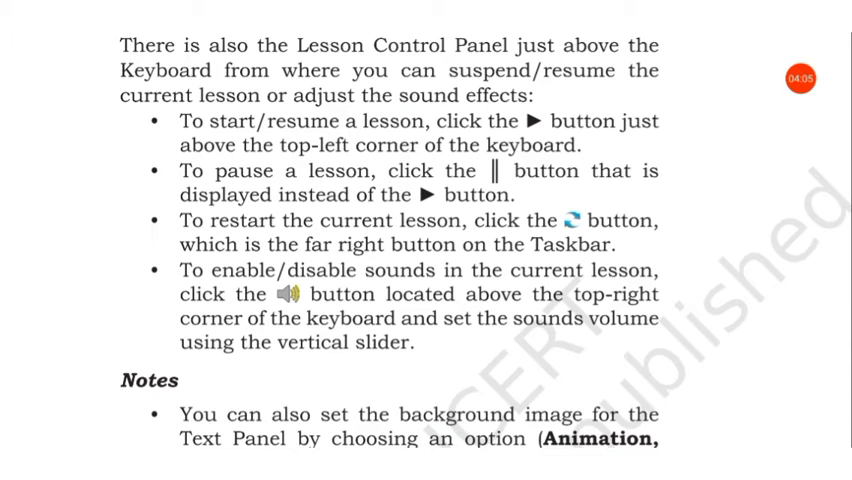
scroll("down", 3)
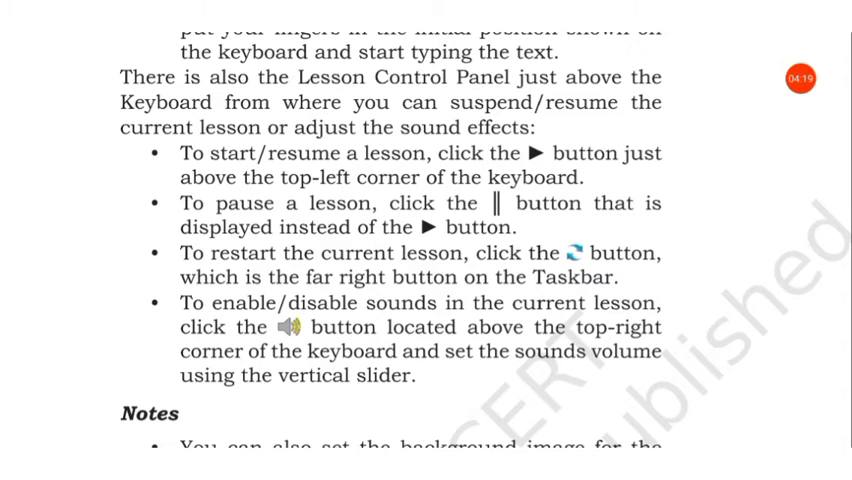
scroll("down", 3)
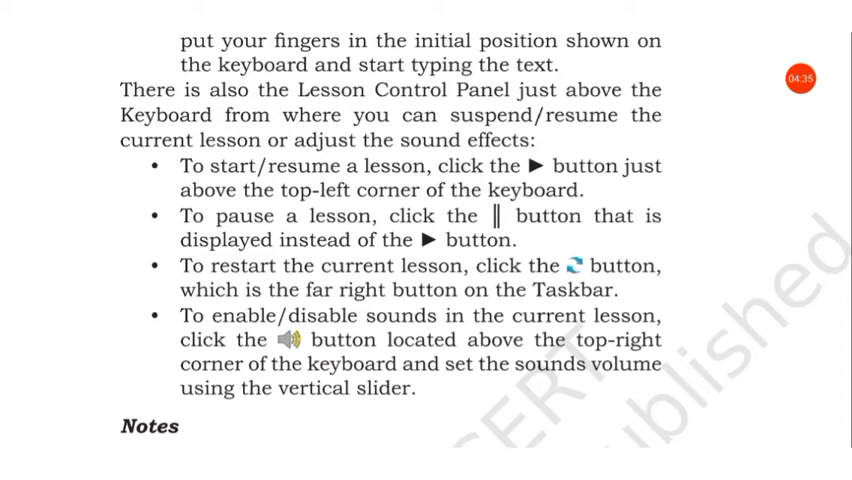
scroll("down", 3)
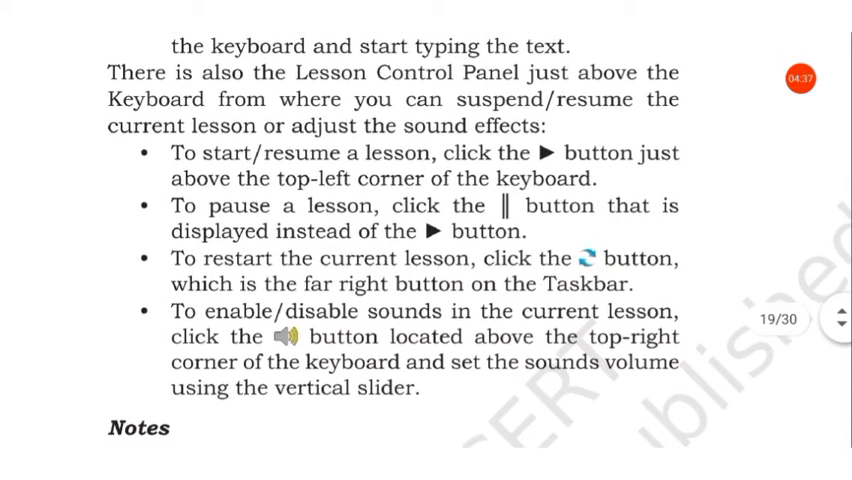
scroll("down", 3)
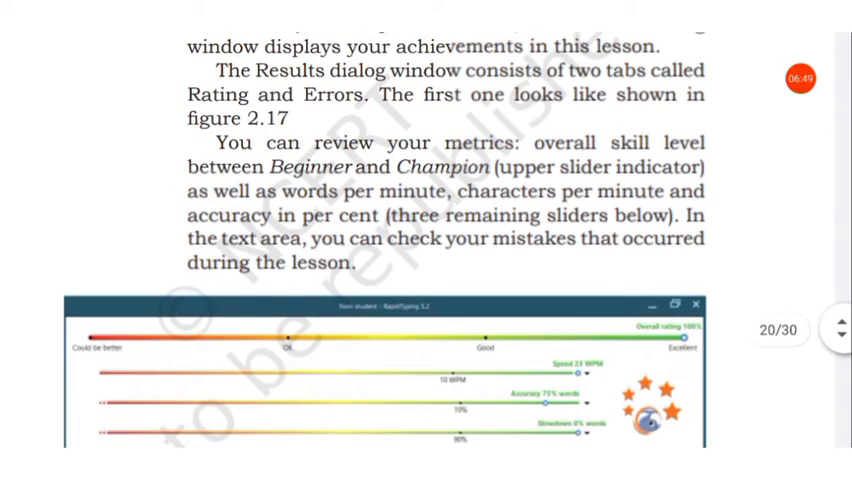
scroll("down", 3)
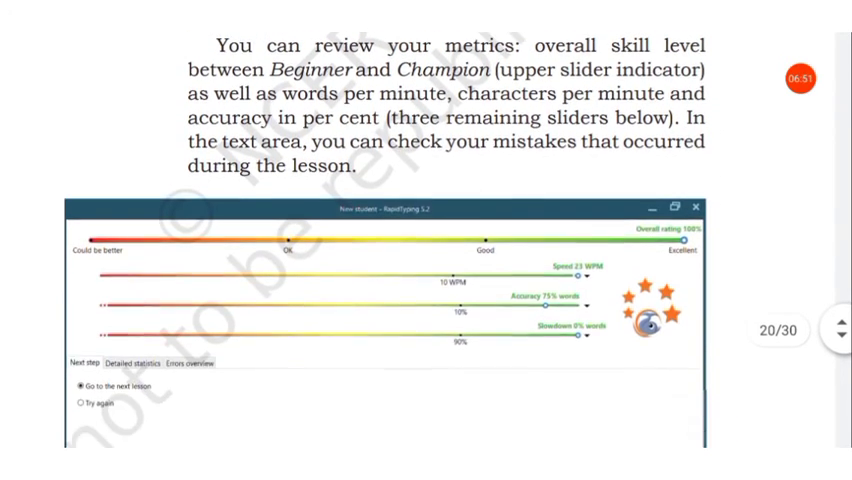
scroll("down", 3)
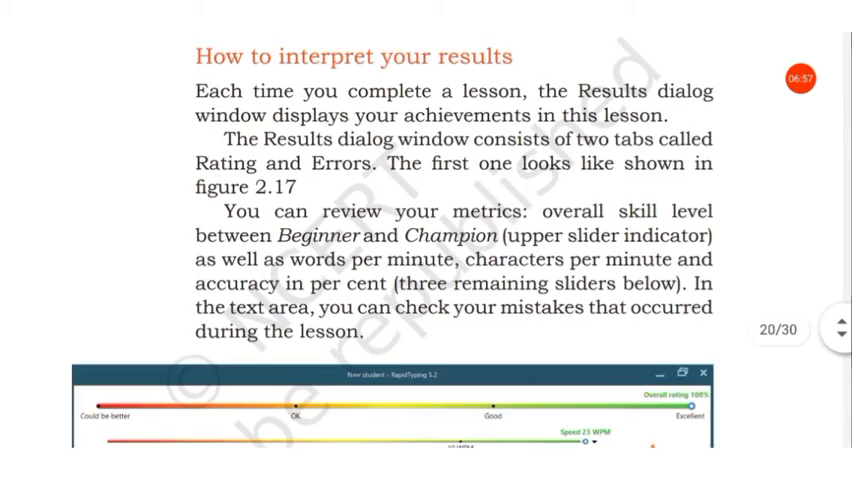
scroll("down", 3)
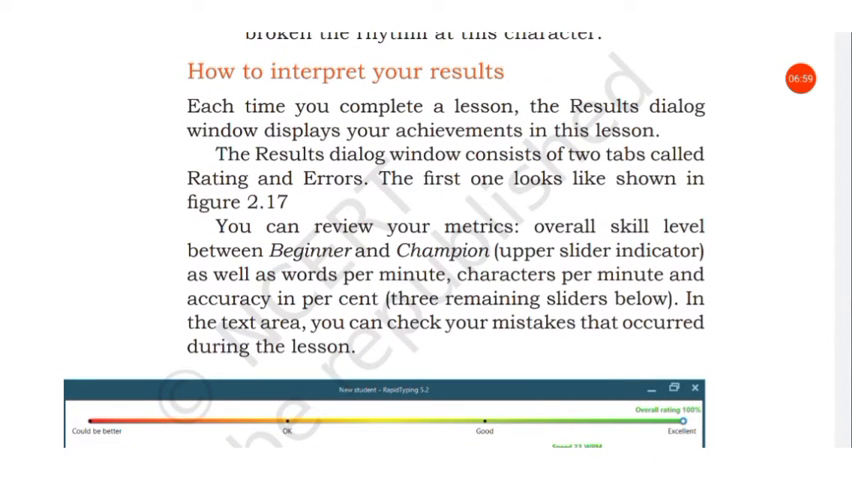
scroll("down", 3)
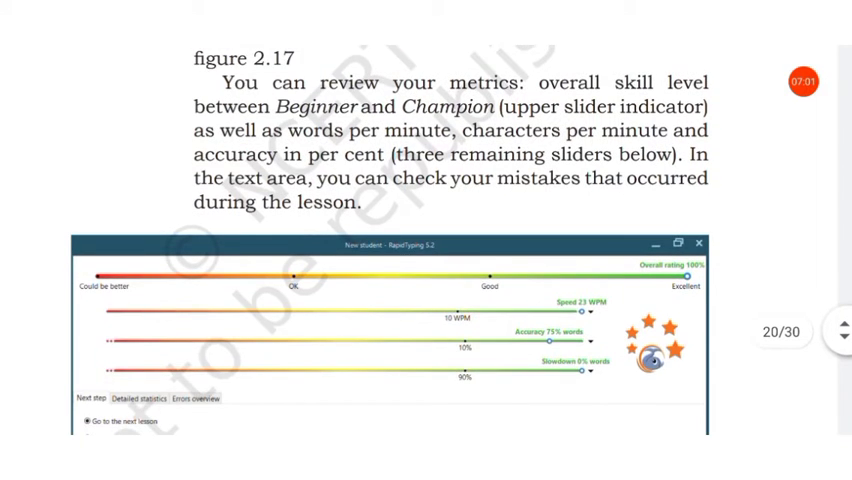
scroll("down", 3)
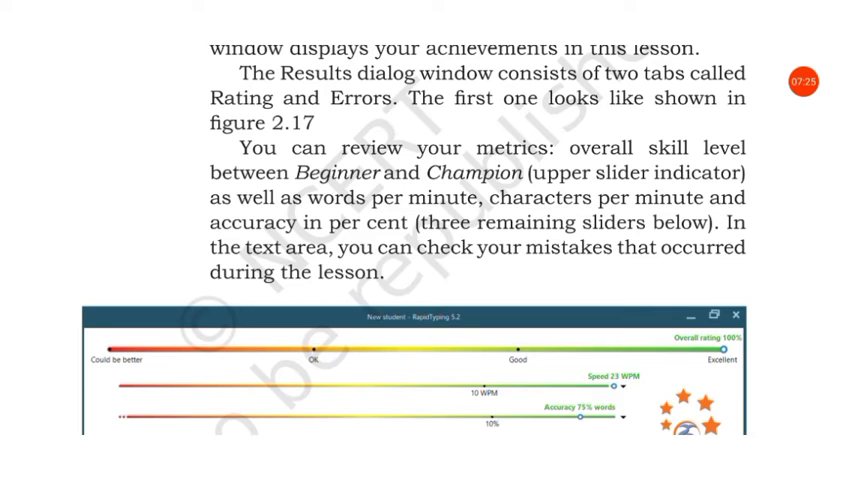
scroll("down", 3)
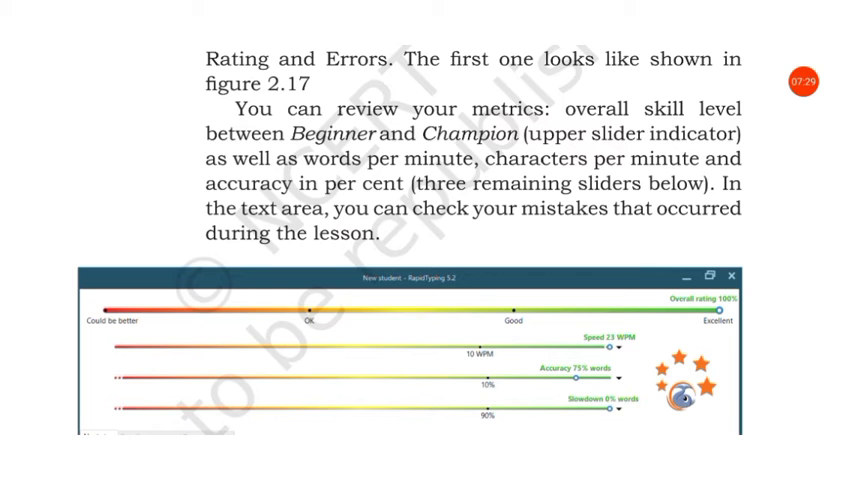
scroll("down", 3)
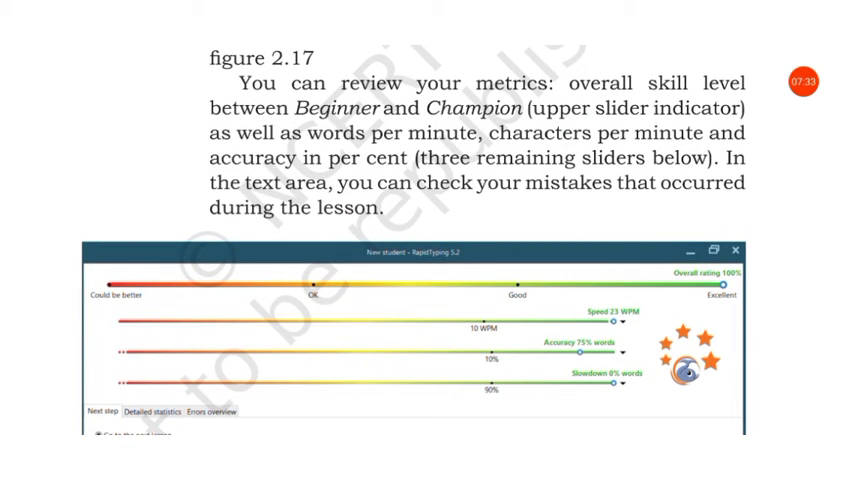
scroll("down", 3)
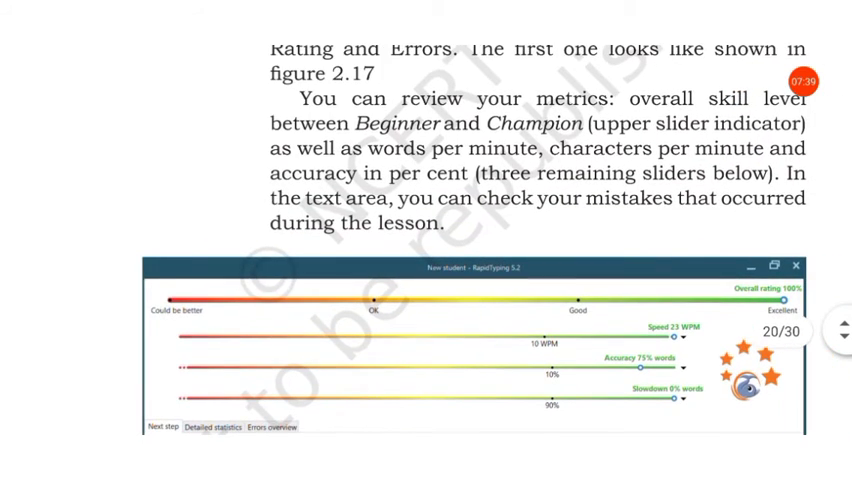
scroll("down", 3)
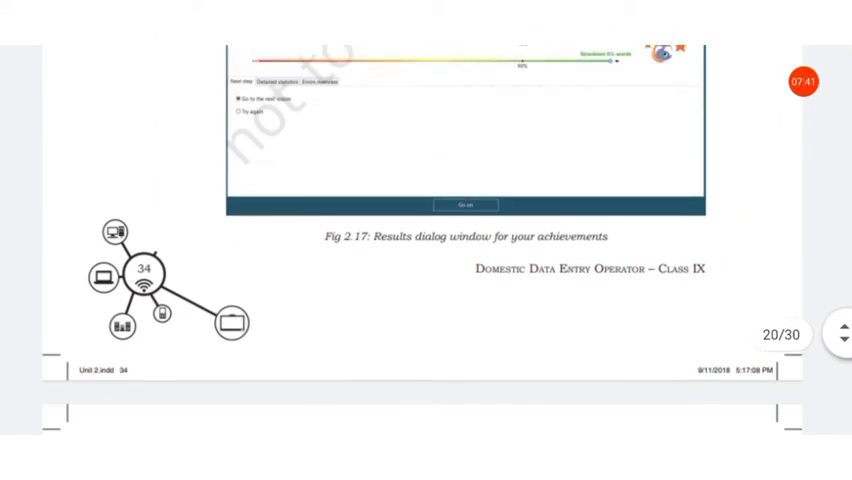
scroll("down", 3)
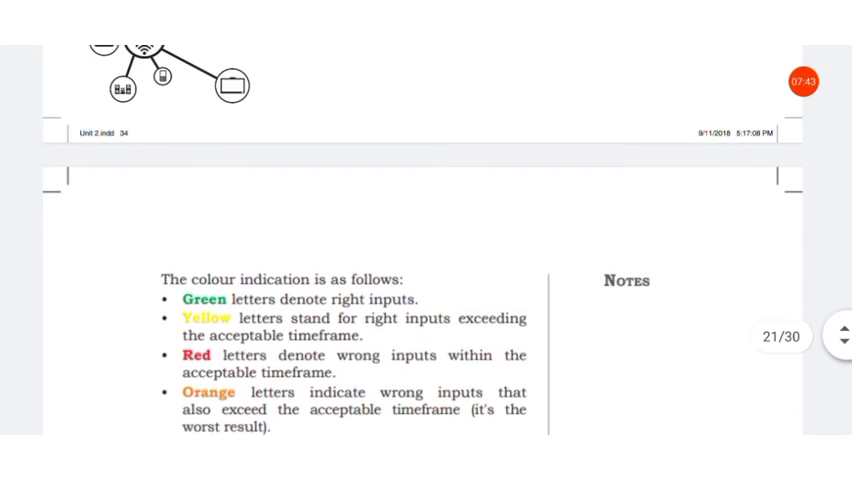
scroll("down", 3)
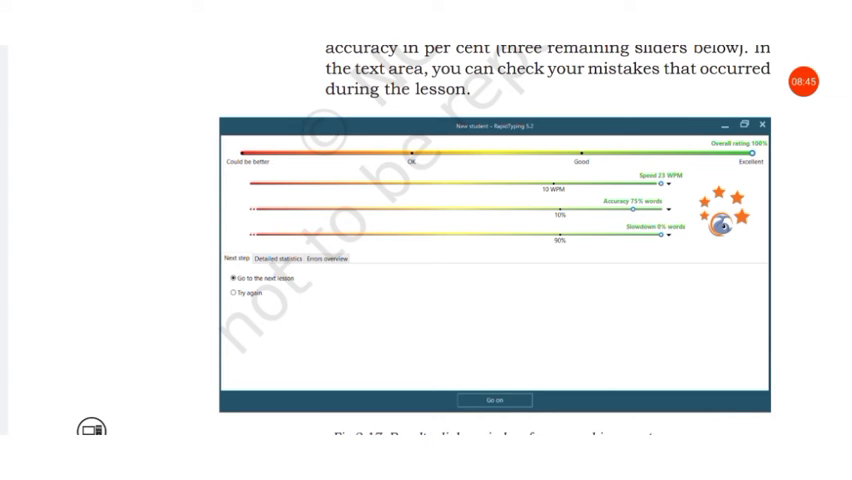
scroll("down", 3)
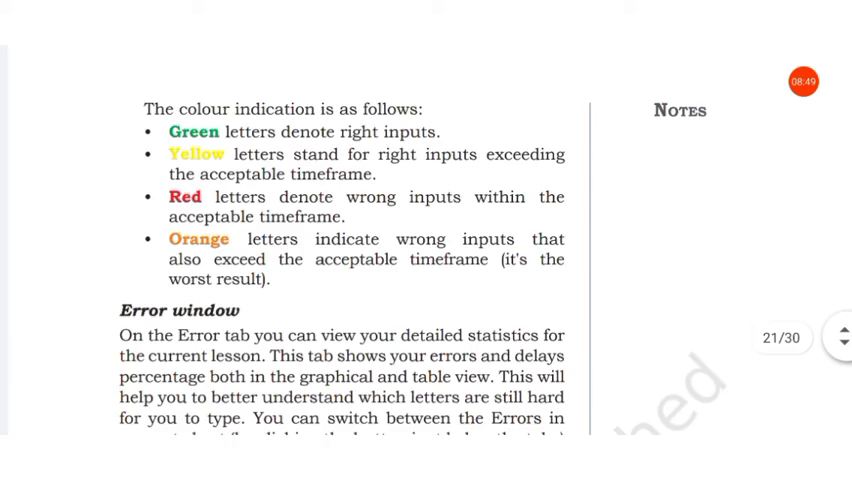
scroll("down", 3)
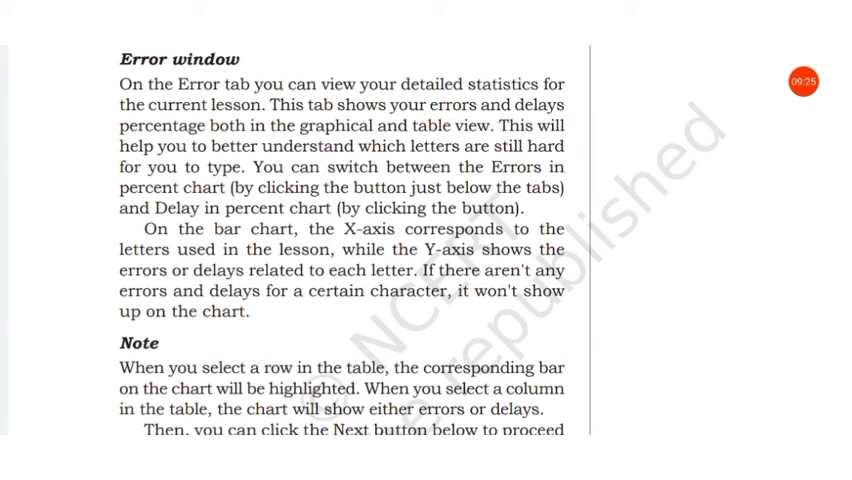
scroll("down", 3)
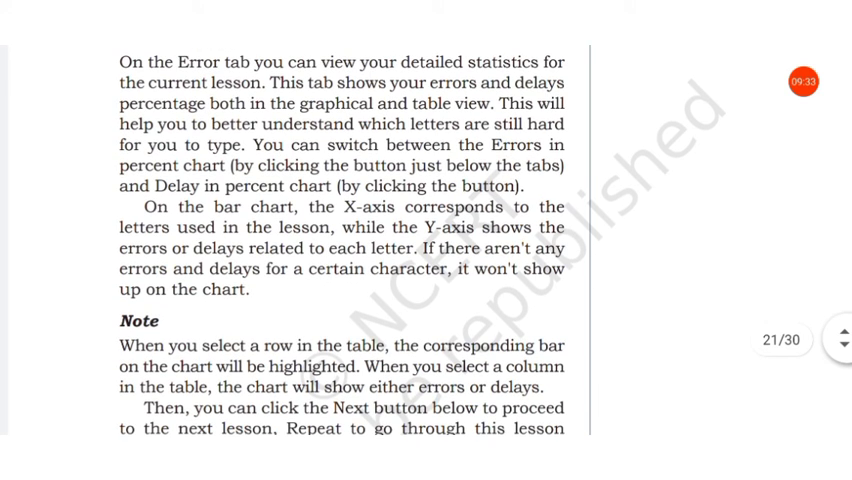